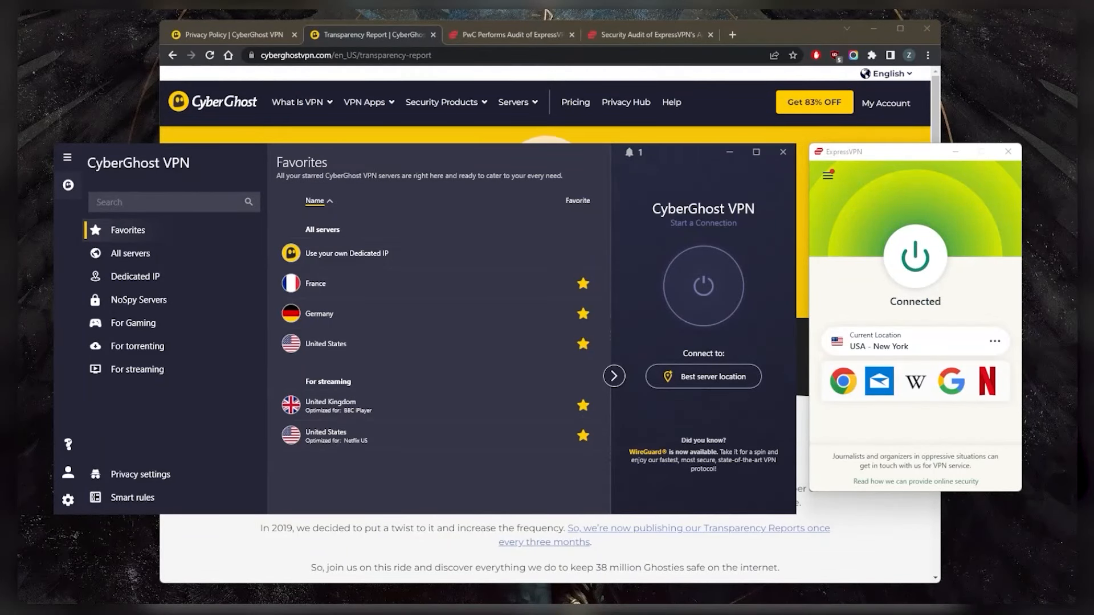
mouse_move(345, 253)
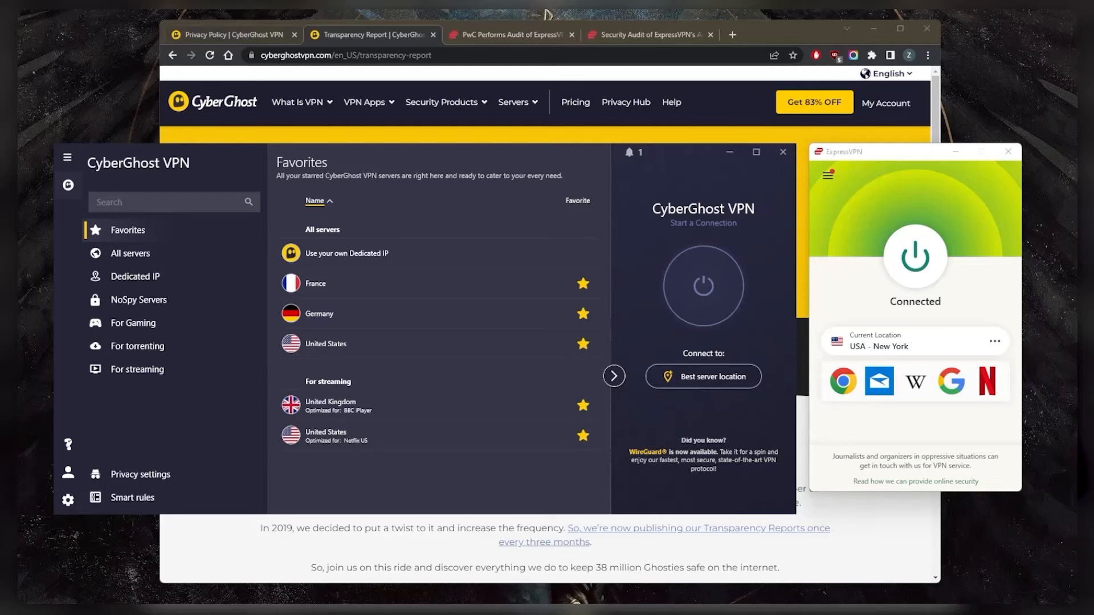
Read CyberGhost's Privacy Policy and Transparency Report, then switch to ExpressVPN's PwC server audit article.
click(233, 34)
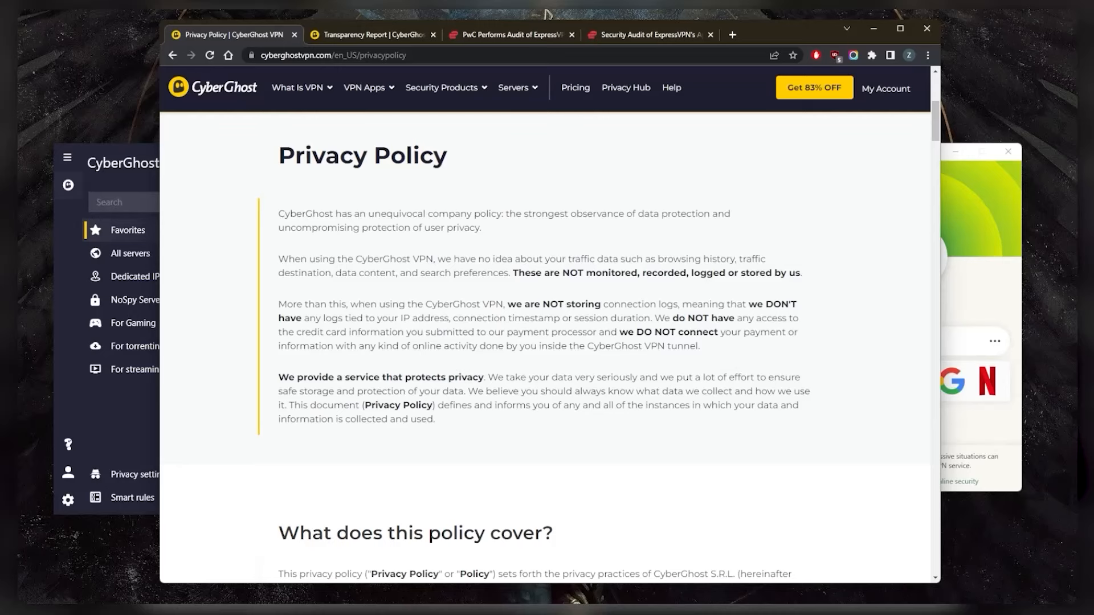
click(372, 34)
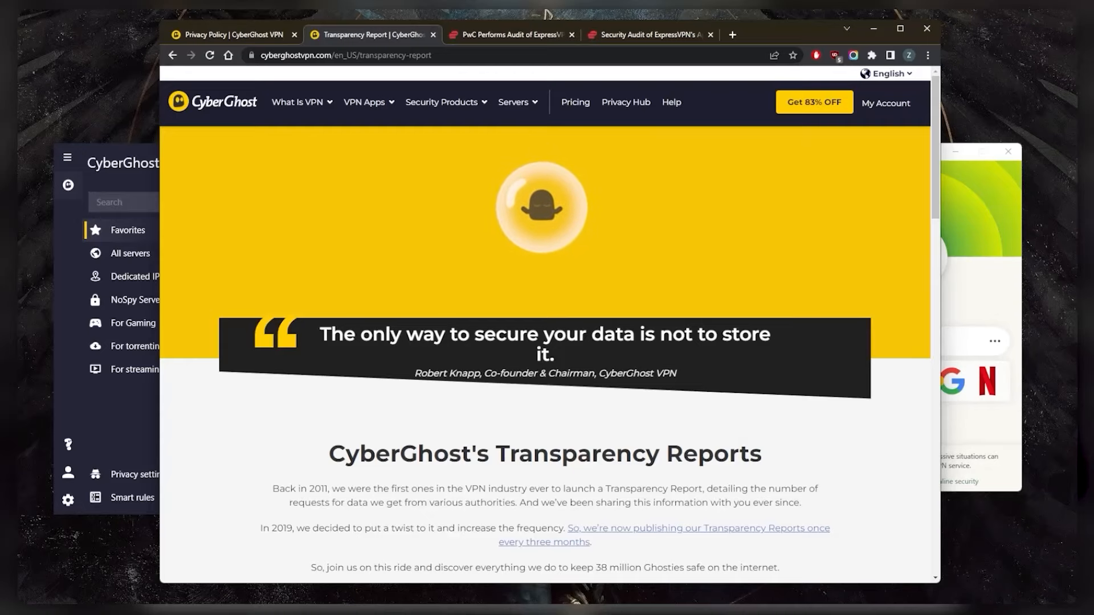
scroll(down, 3)
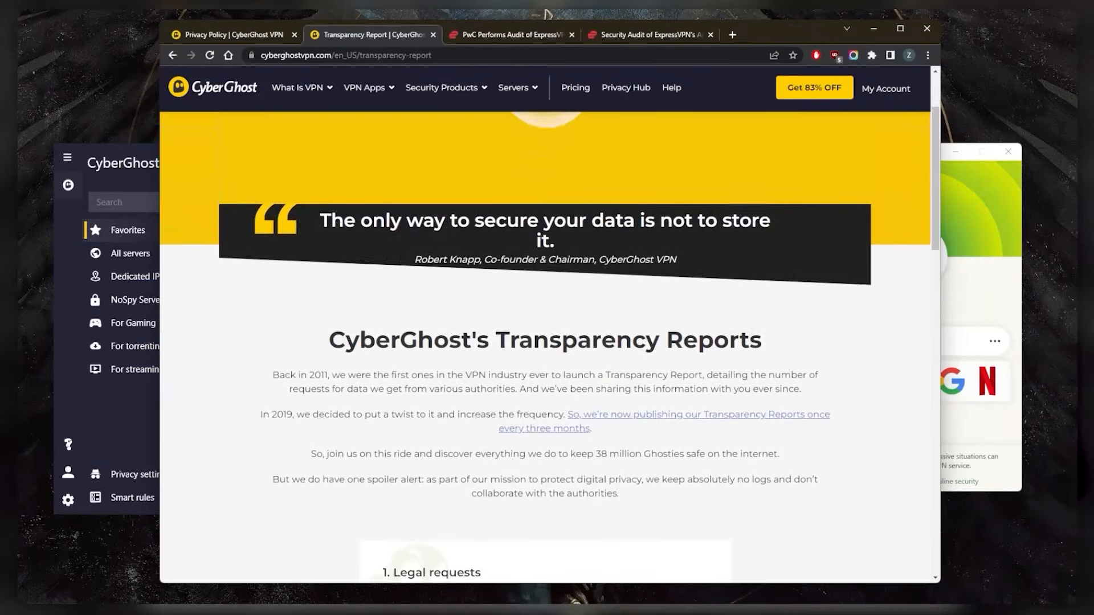
scroll(down, 3)
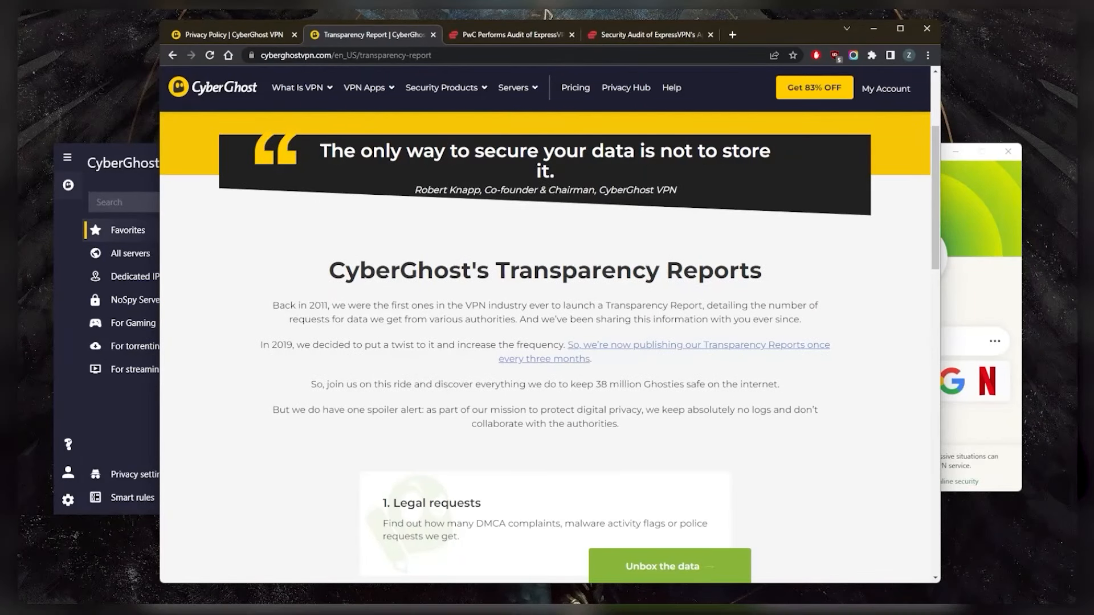
click(510, 34)
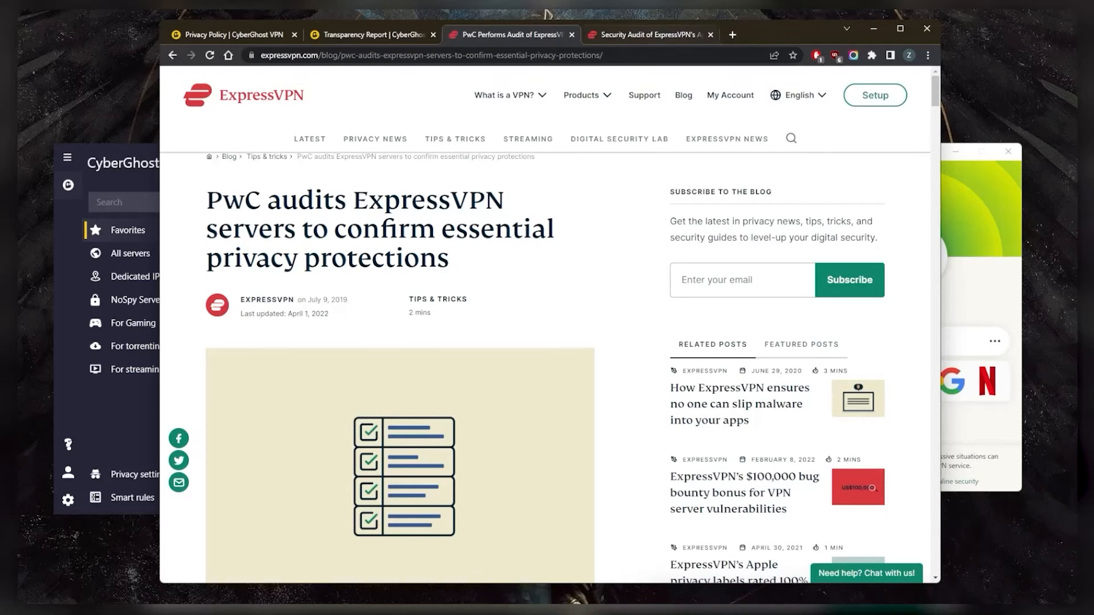
View ExpressVPN's Windows app security audit article, then return to the PwC server audit article.
click(648, 34)
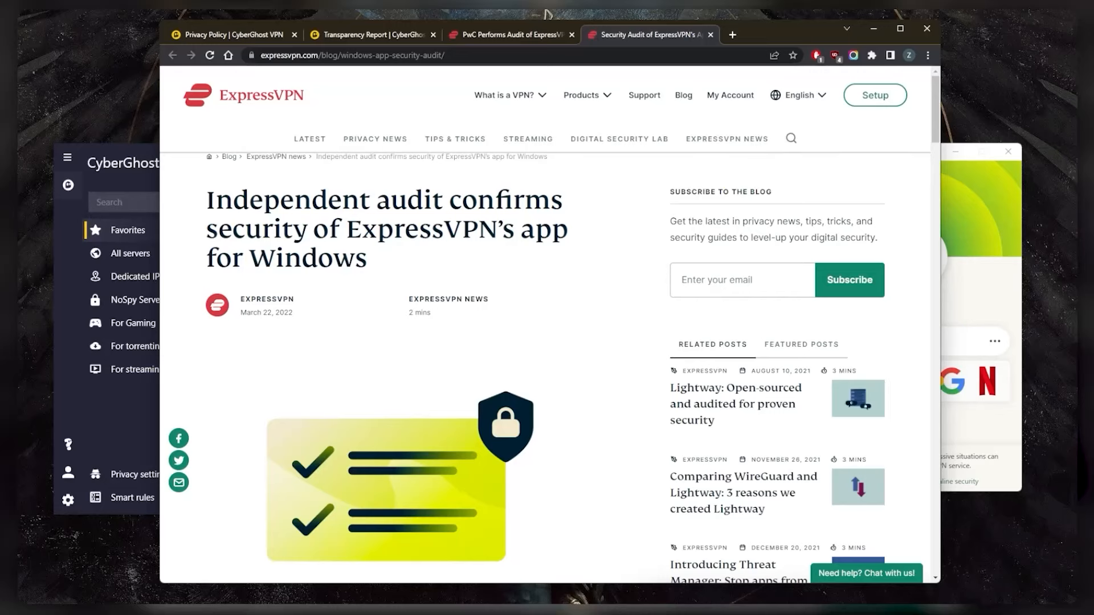
click(509, 34)
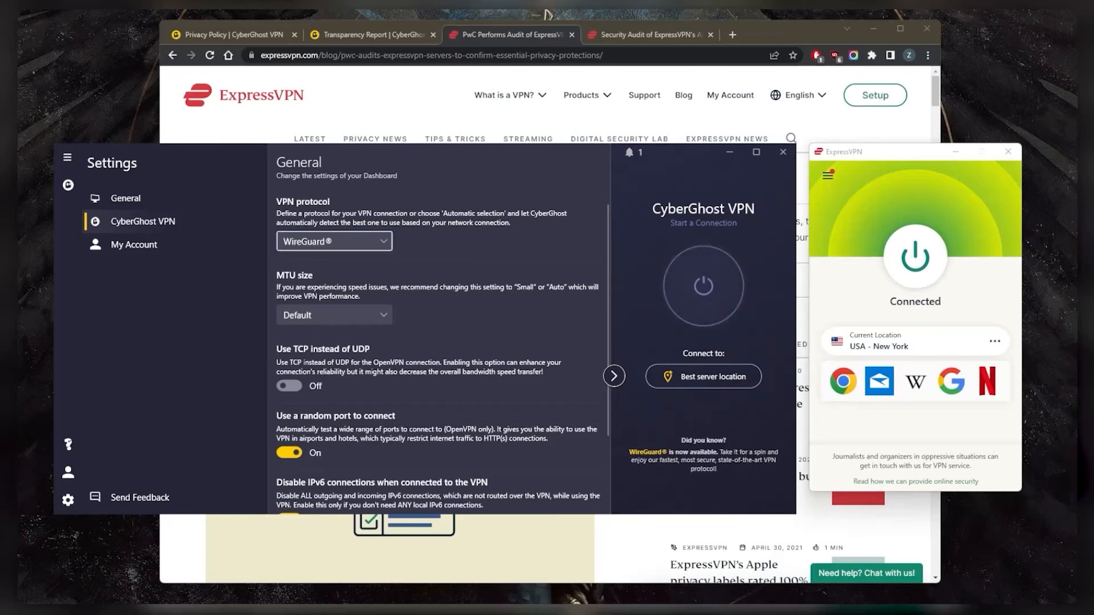
Review CyberGhost's VPN protocol list, keep WireGuard selected, and return to the Favorites servers list.
click(334, 240)
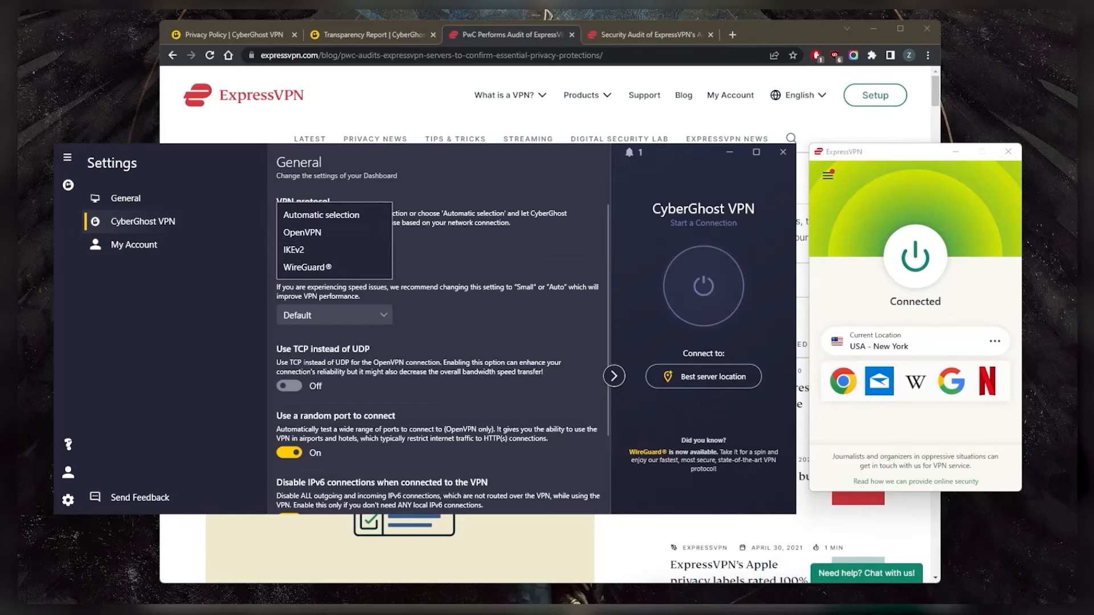
mouse_move(306, 266)
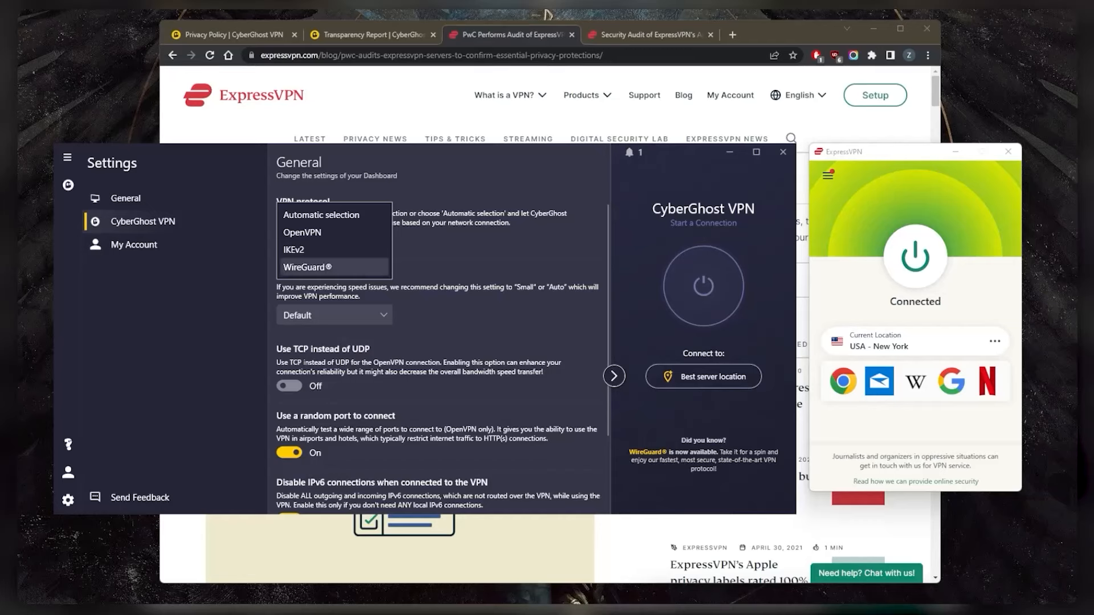
mouse_move(332, 214)
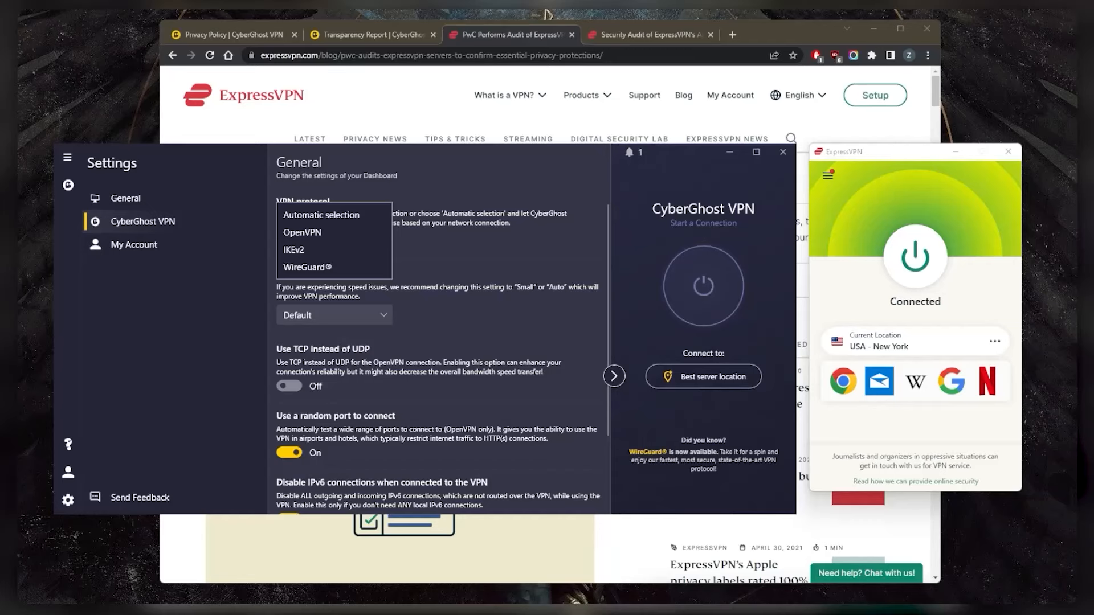
click(307, 267)
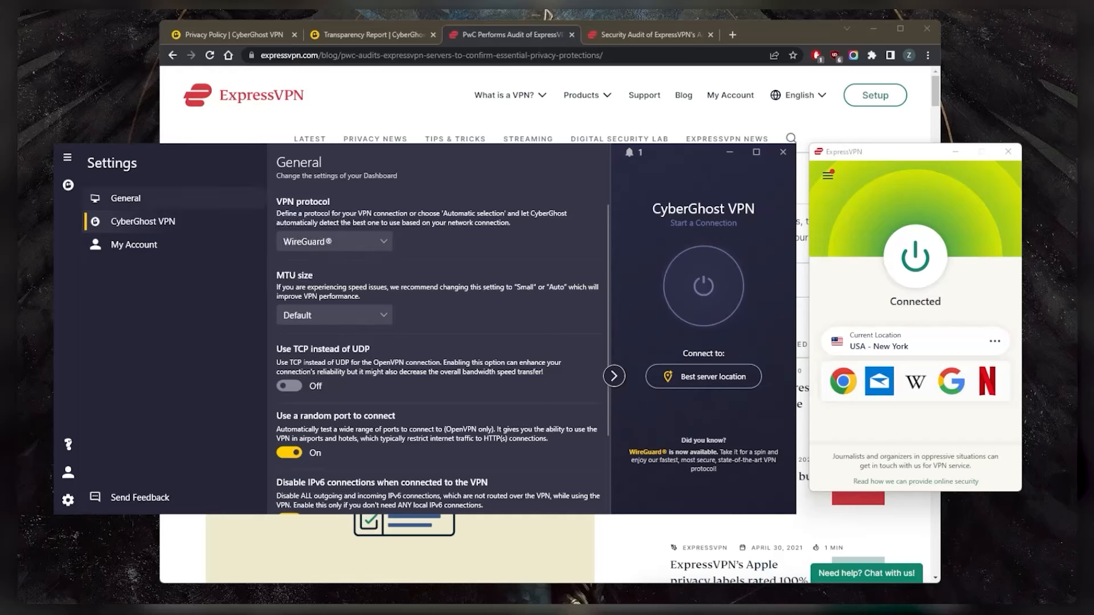
click(125, 197)
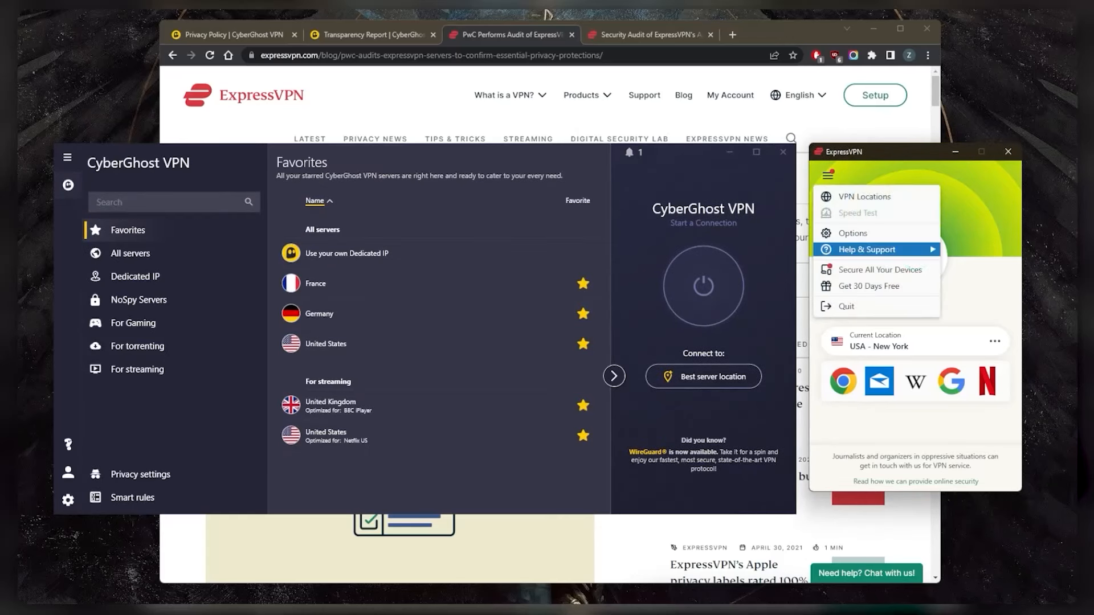
click(852, 232)
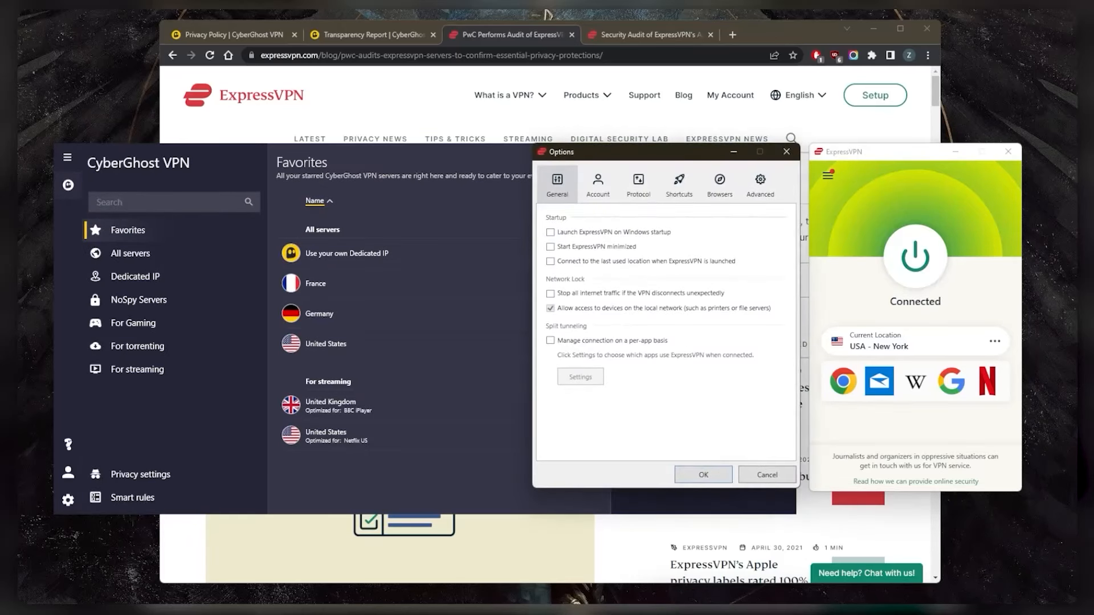
click(637, 183)
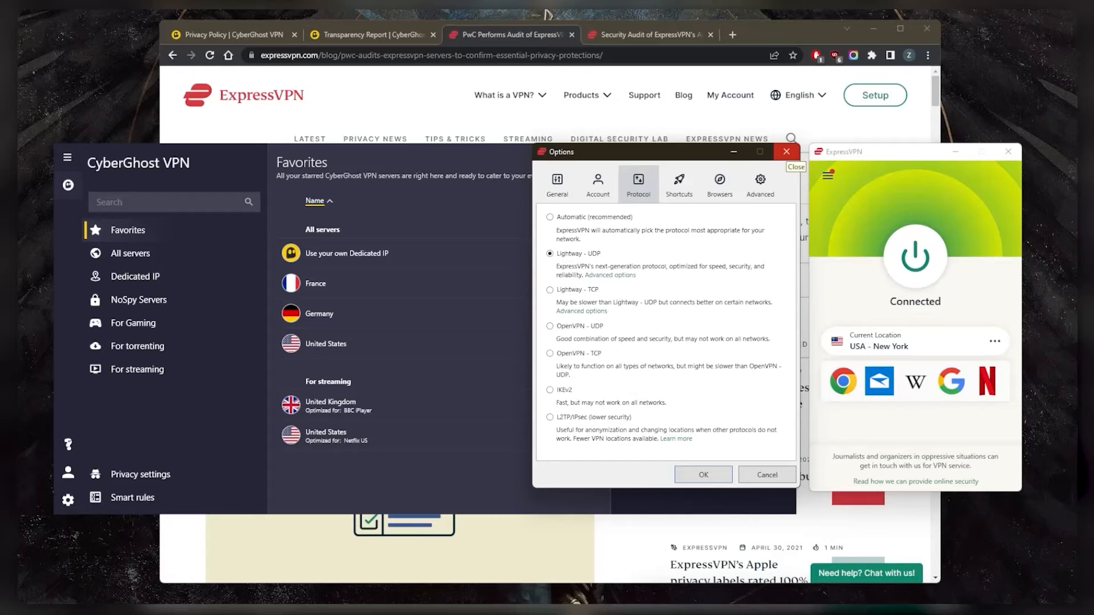
mouse_move(786, 152)
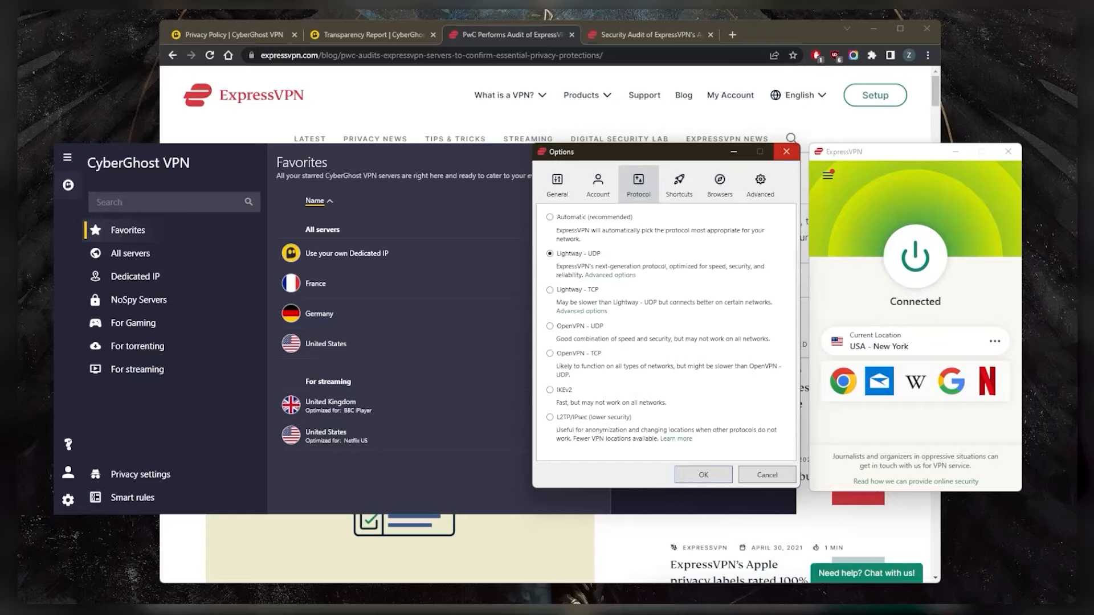
click(785, 152)
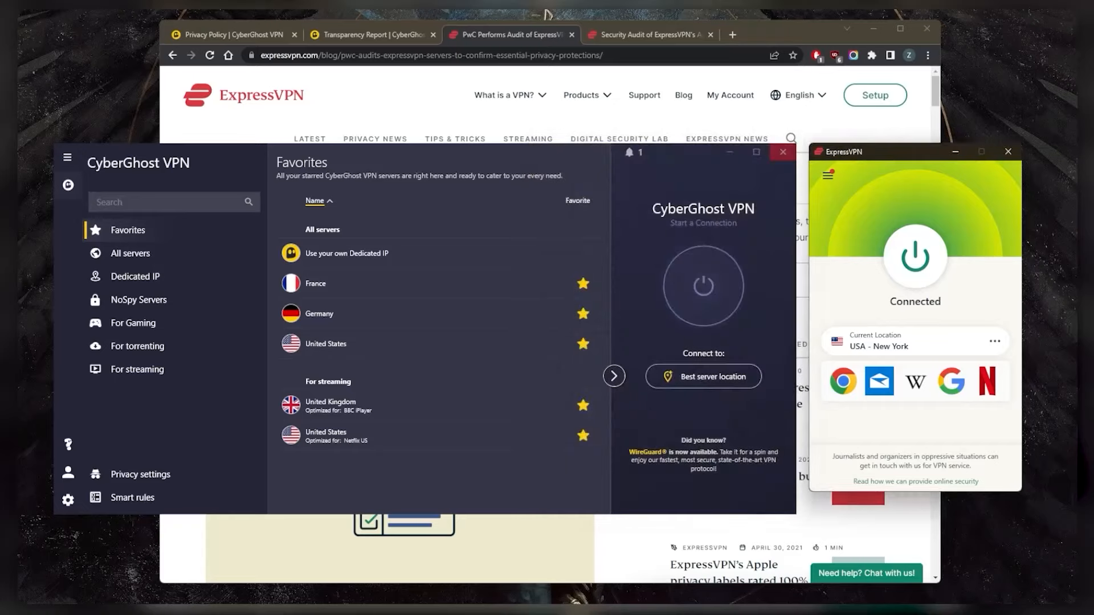
click(827, 174)
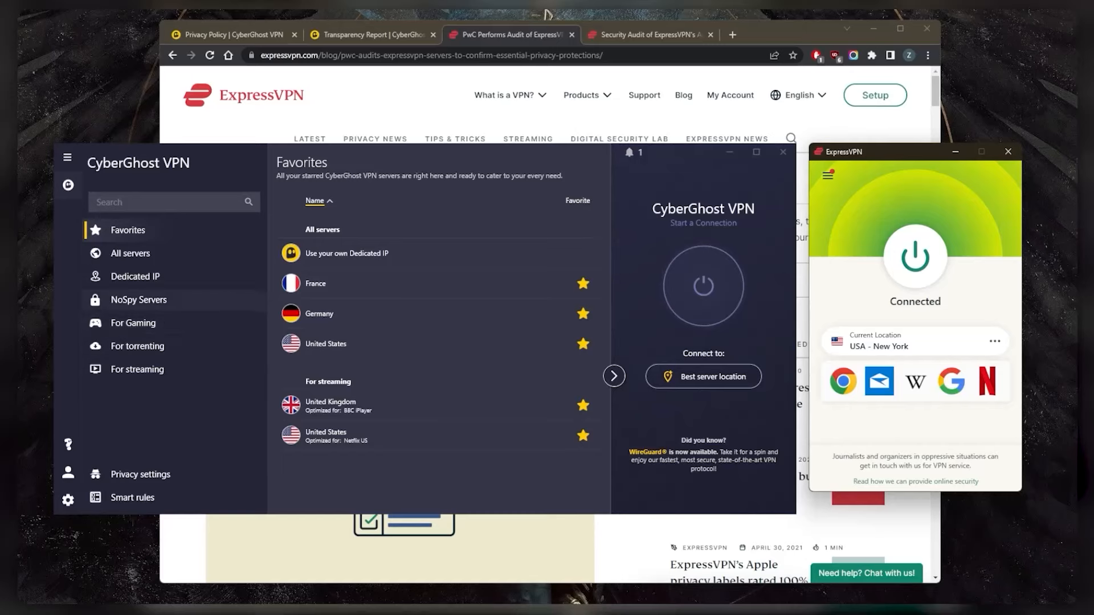
Browse CyberGhost's NoSpy, gaming and torrenting server lists, then search the streaming servers for 'netflixx'.
click(139, 300)
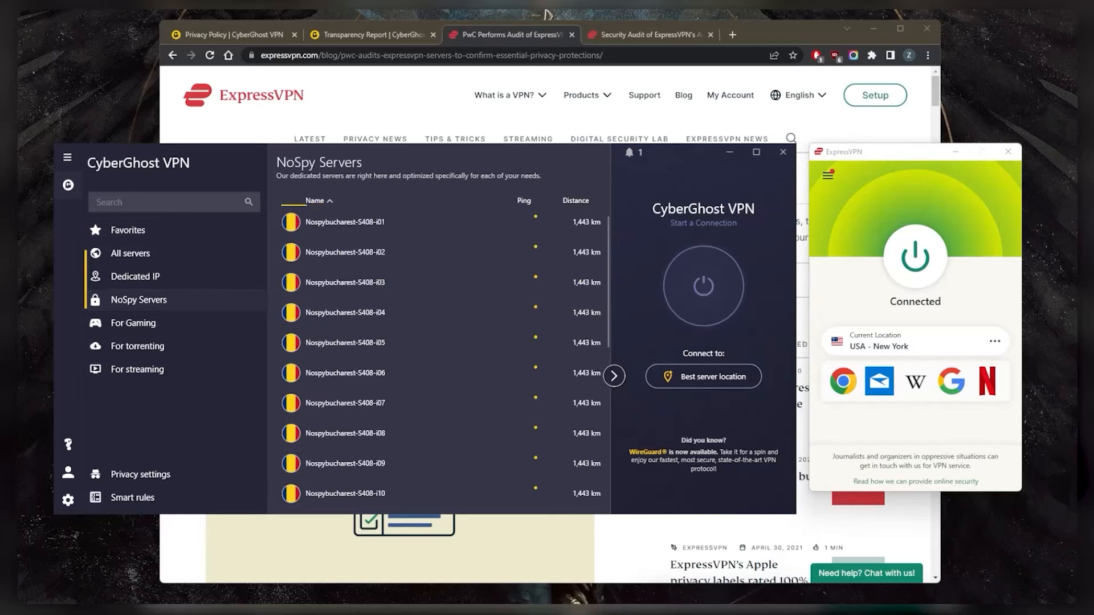
click(133, 322)
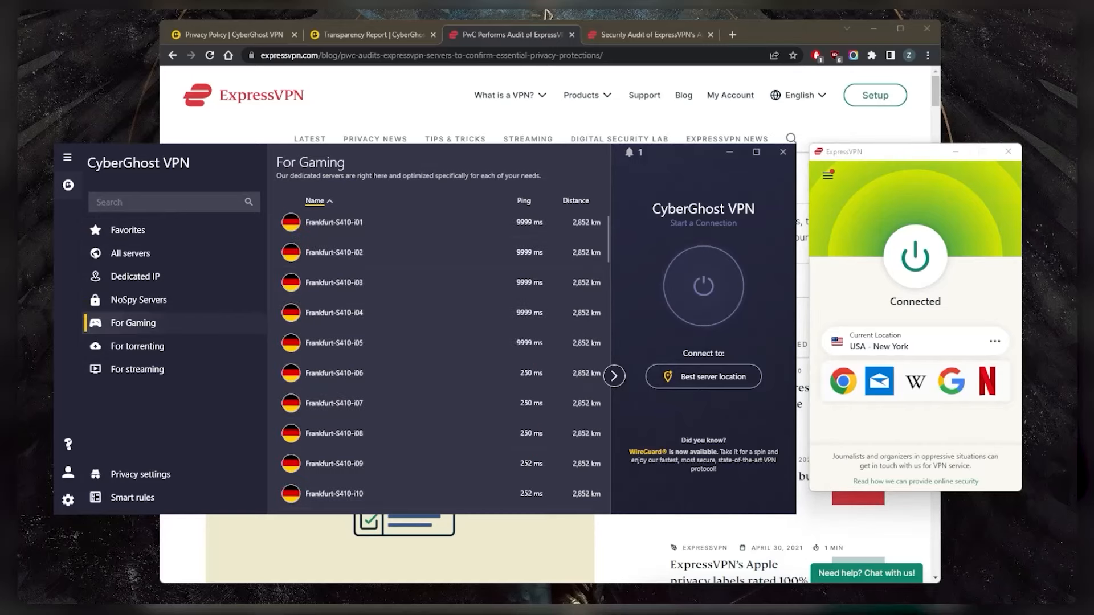
click(138, 347)
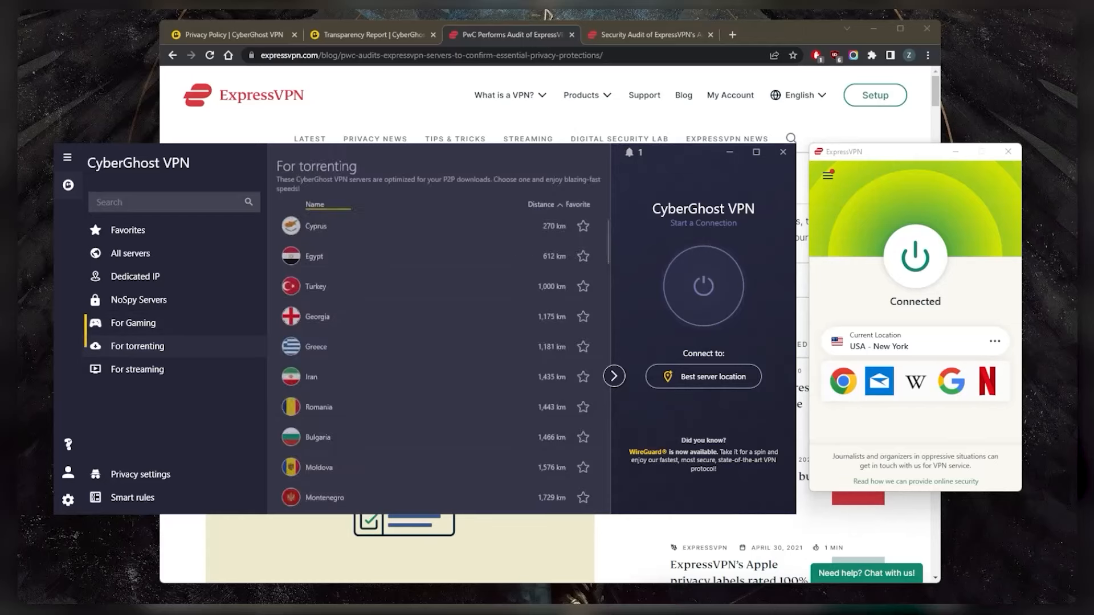
click(138, 369)
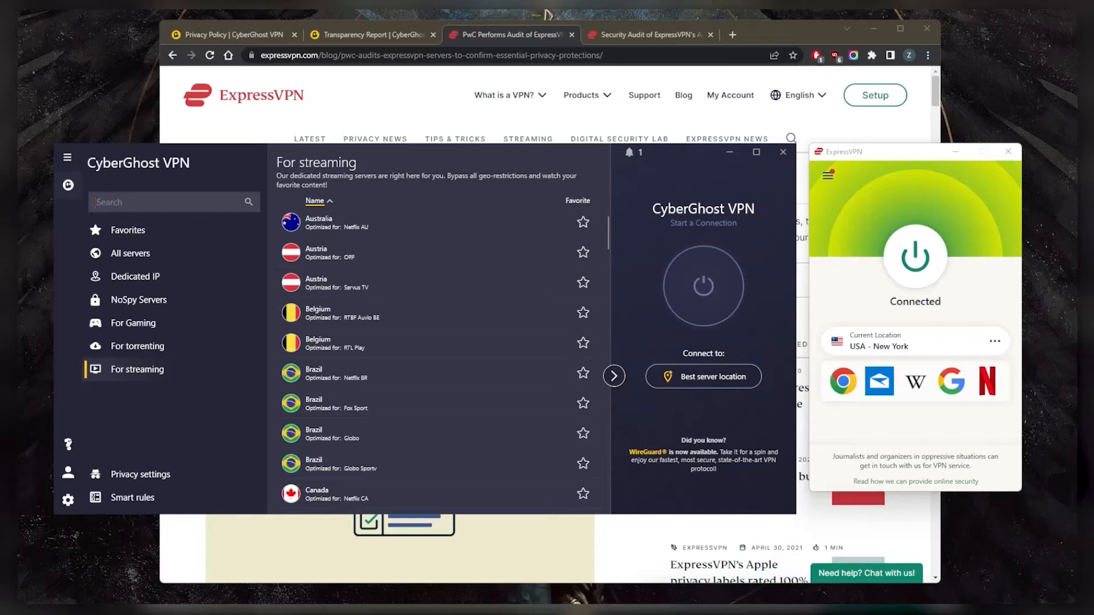
text(am)
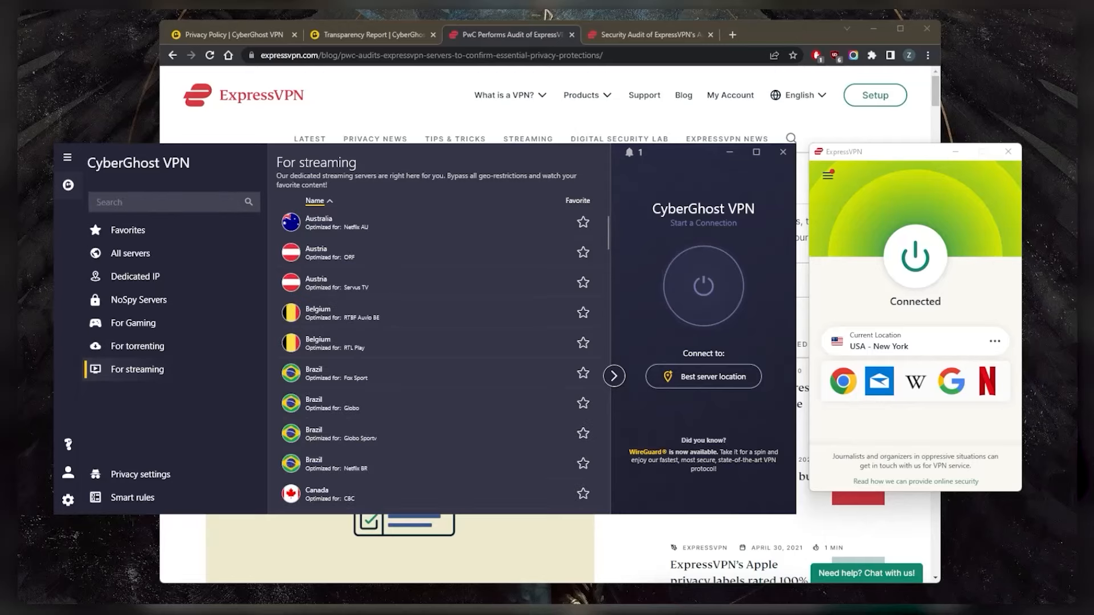
text(netflixx)
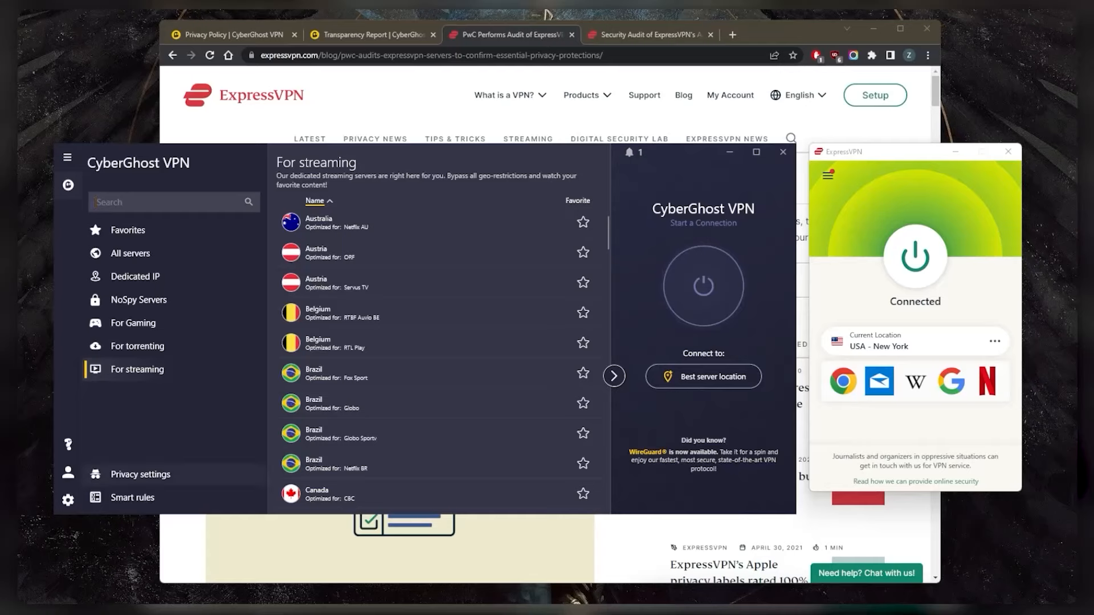
Review CyberGhost's privacy settings and smart rules (app rules and website exceptions with netflix.com), then bring up ExpressVPN's menu.
click(139, 474)
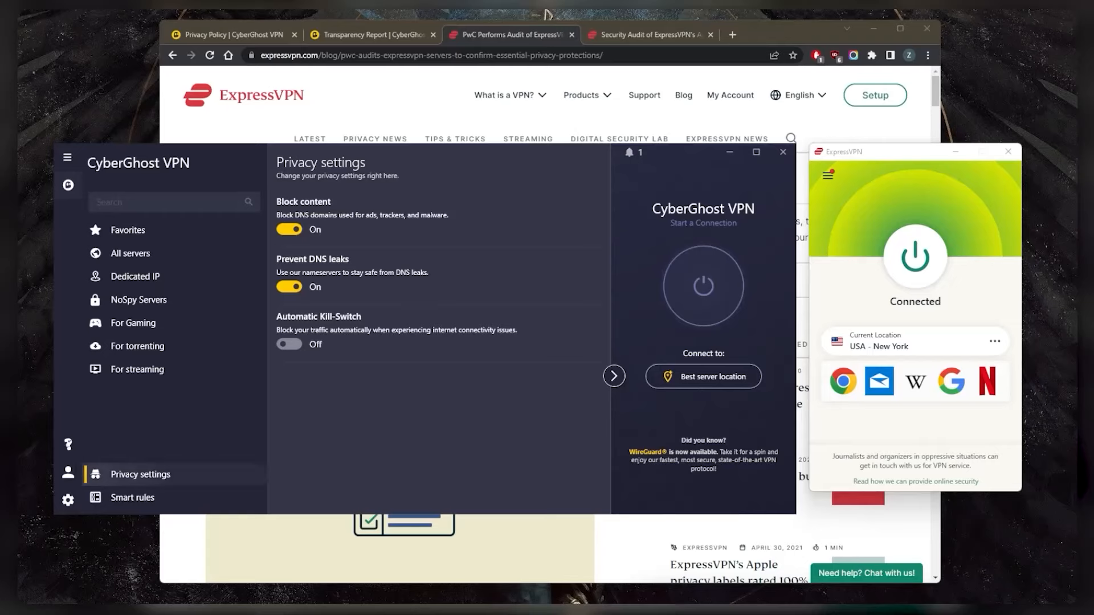
click(132, 498)
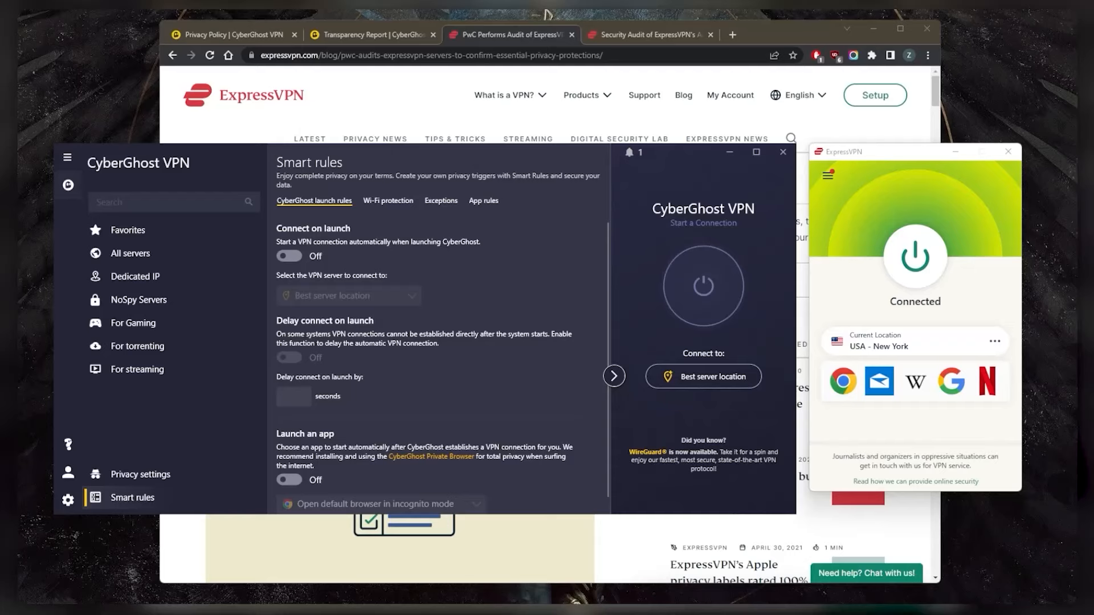
click(440, 201)
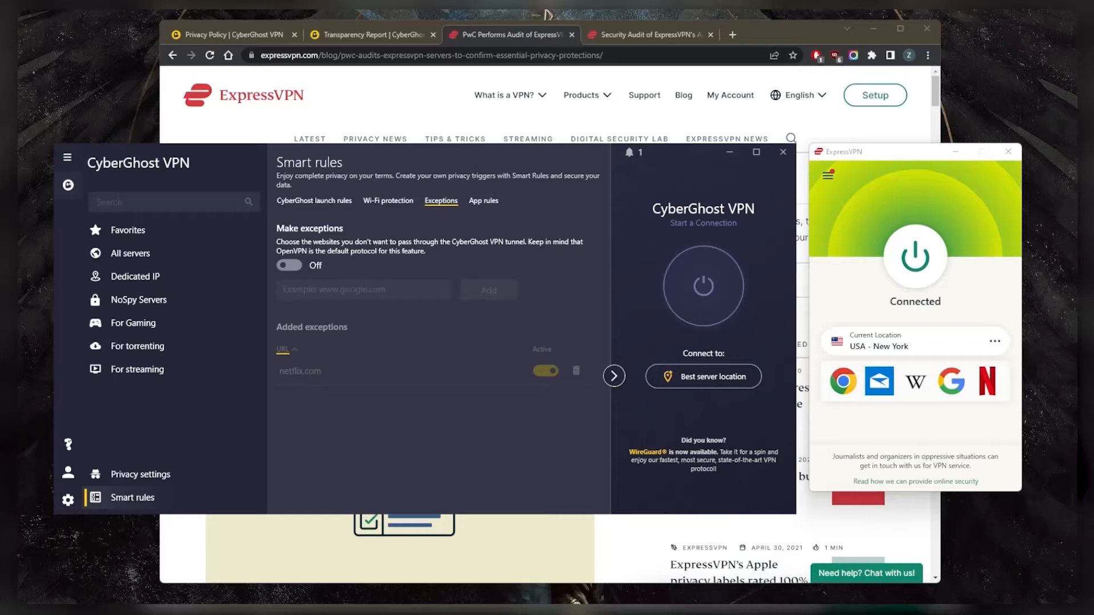
click(483, 200)
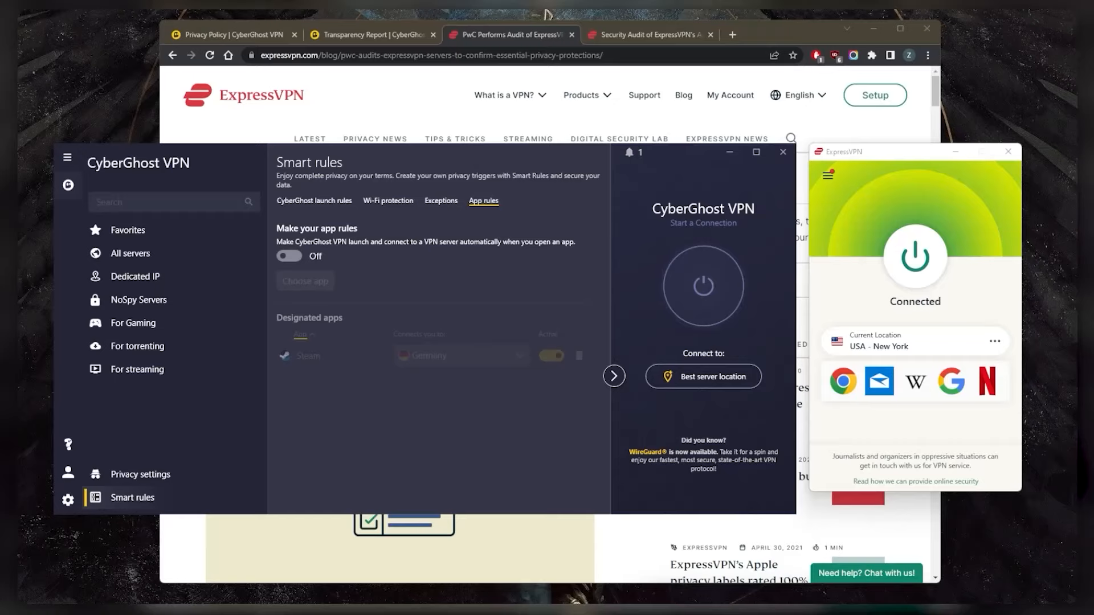
click(440, 202)
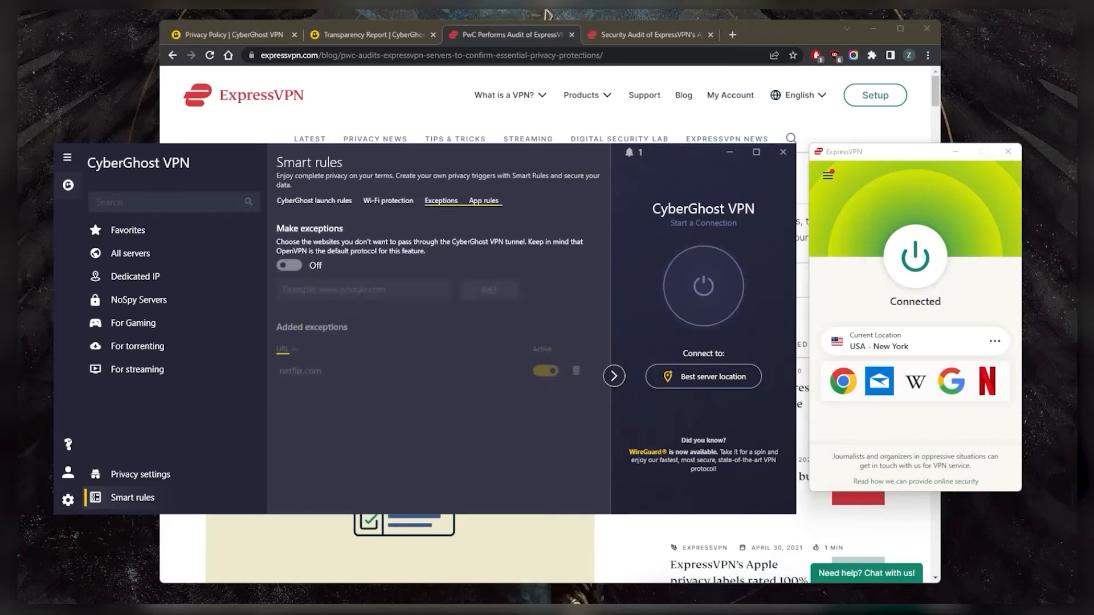
click(827, 175)
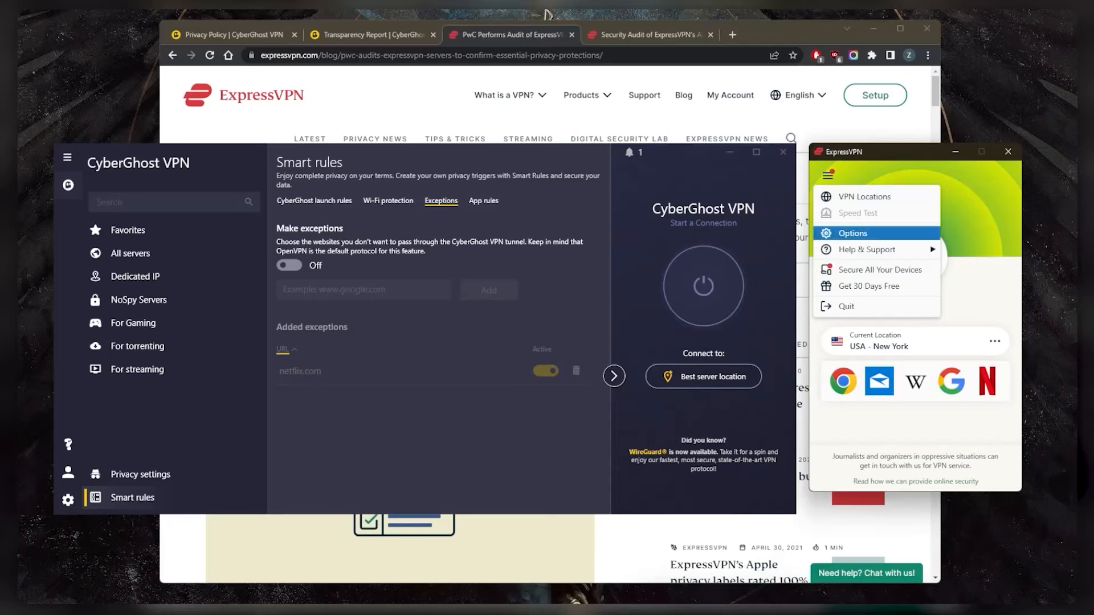
In ExpressVPN's General options, enable per-app split tunneling with only qBittorrent using the VPN, and confirm.
click(856, 232)
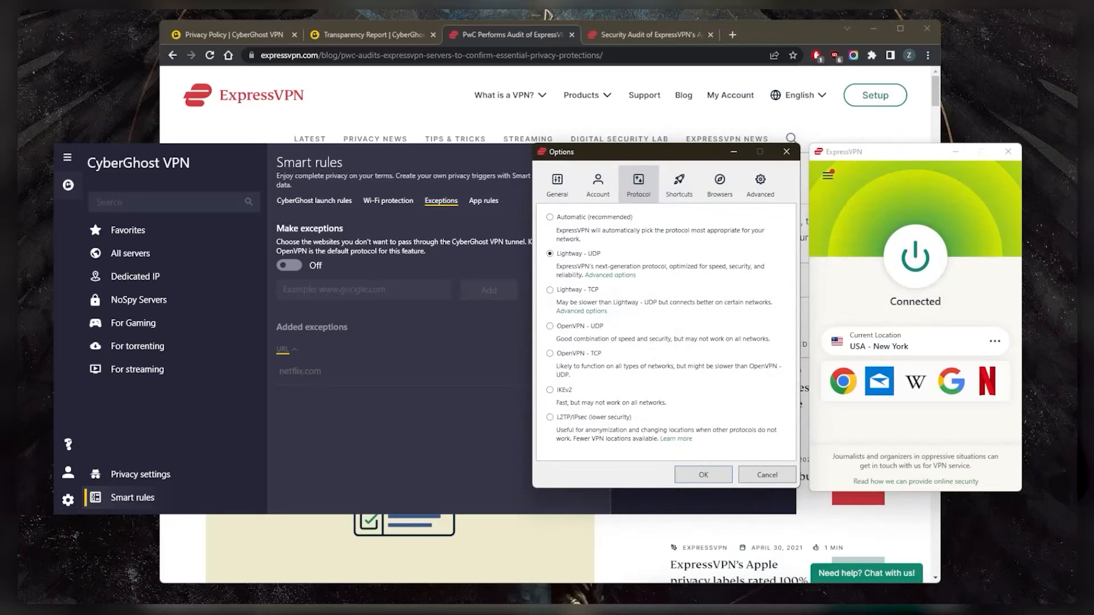
click(556, 184)
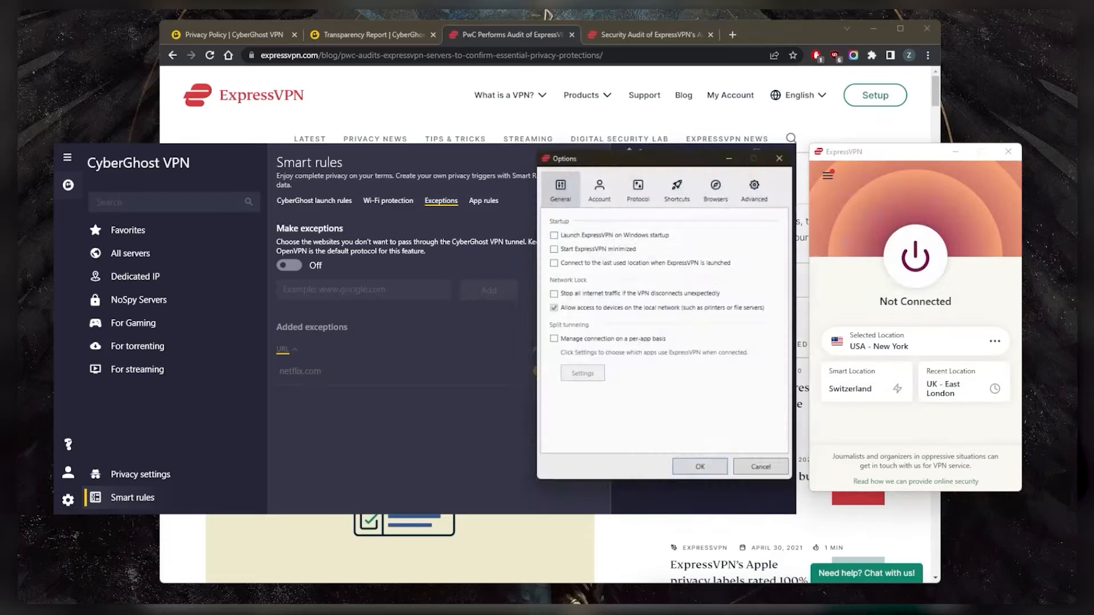
click(552, 341)
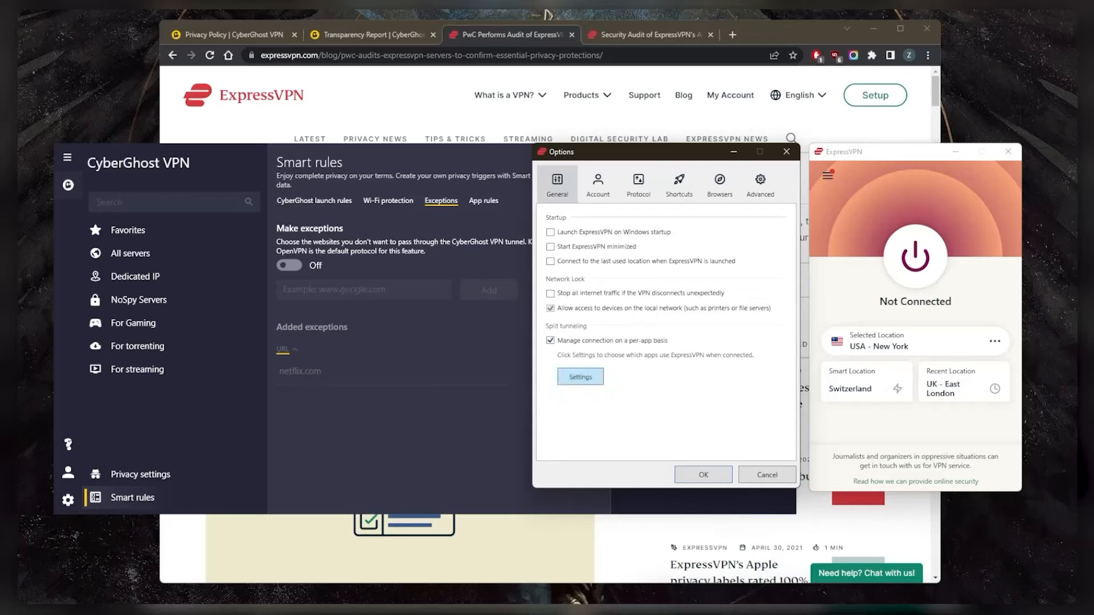
click(580, 376)
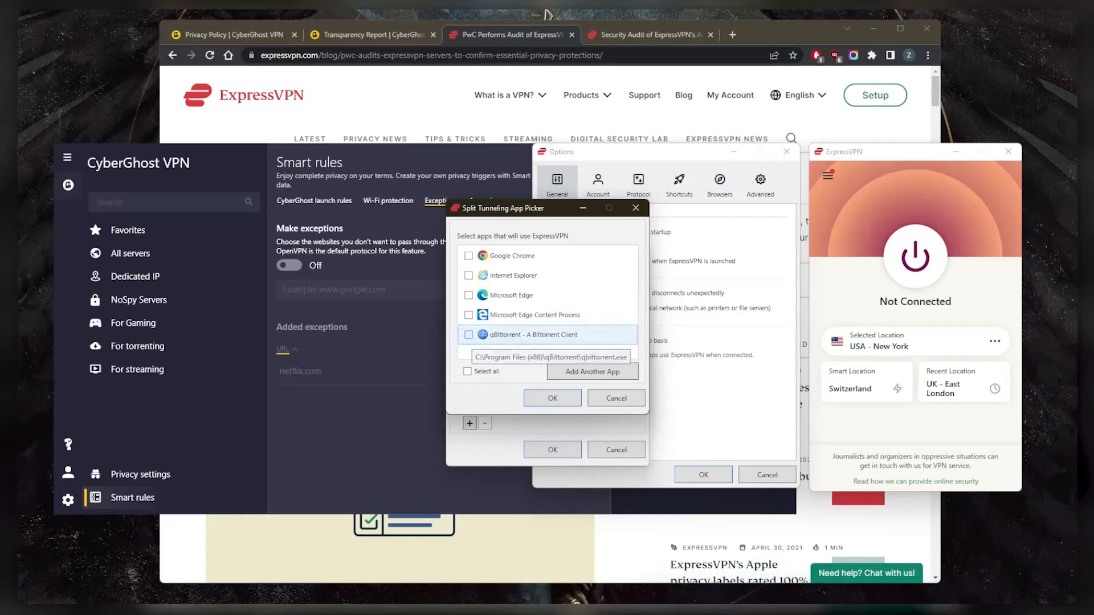
click(552, 398)
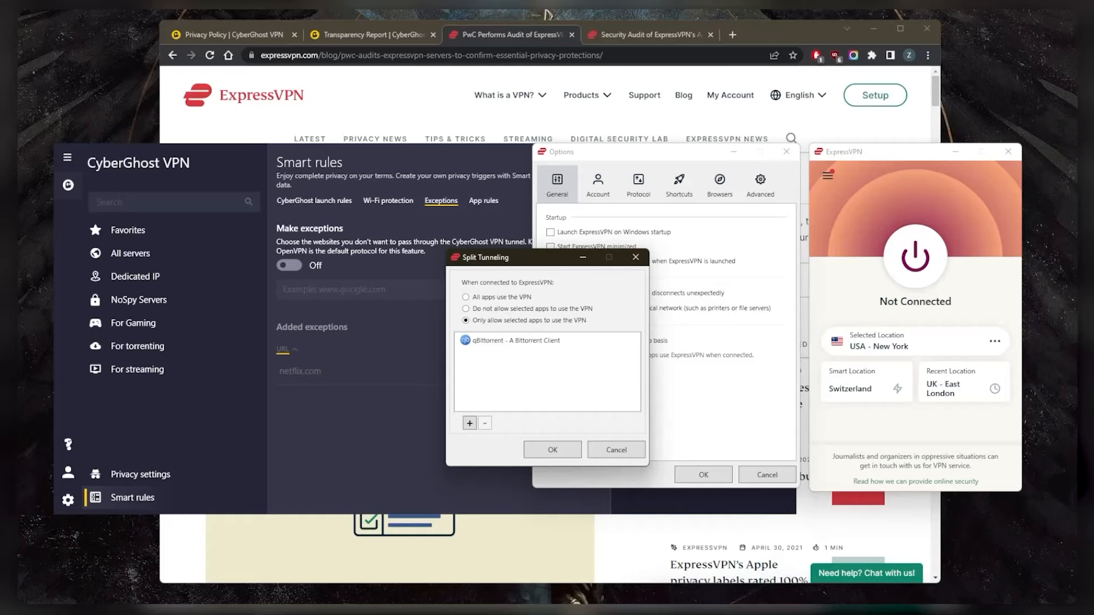
click(614, 449)
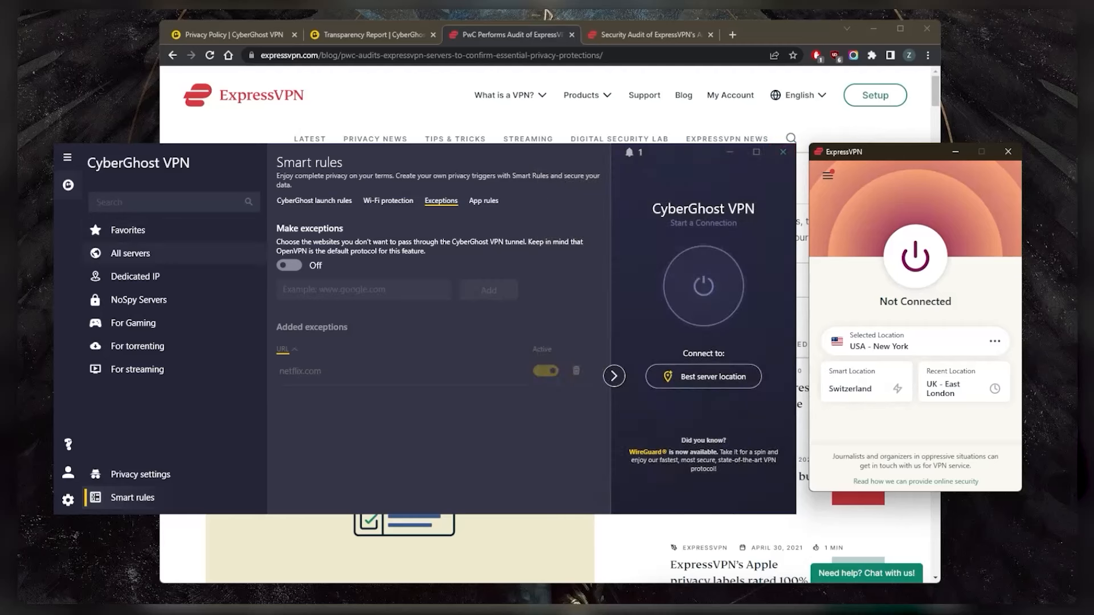
Browse CyberGhost's All servers list, then return to the streaming-optimised servers.
click(130, 253)
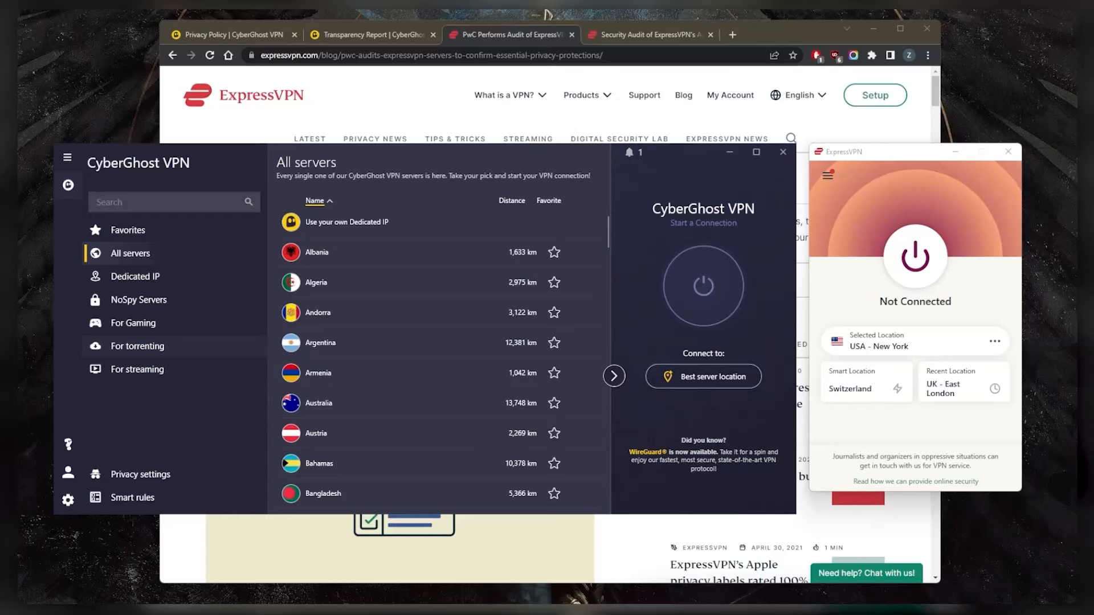
click(138, 369)
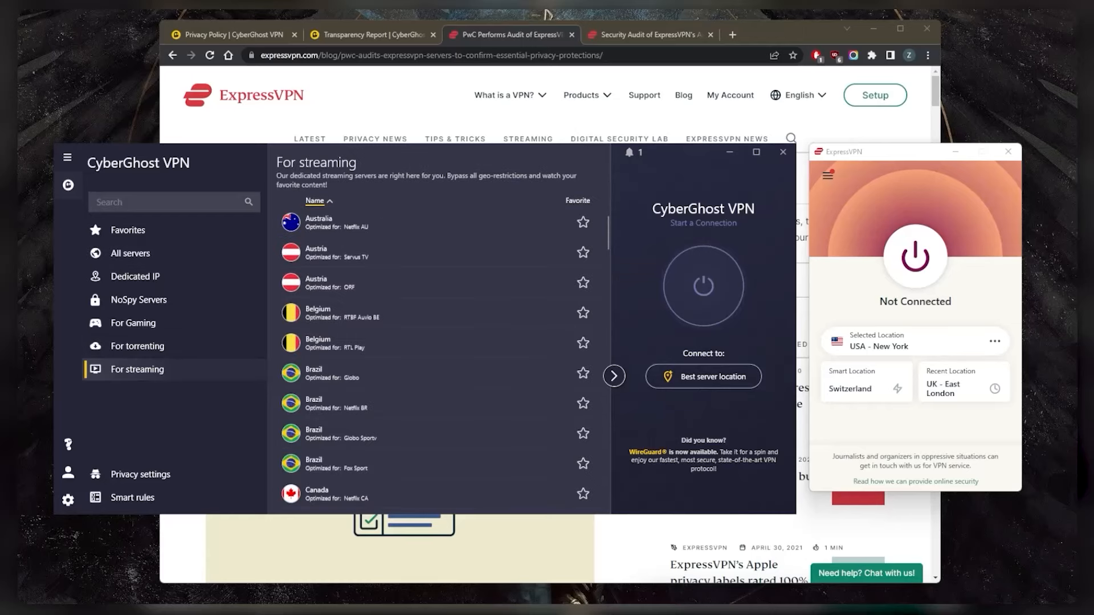